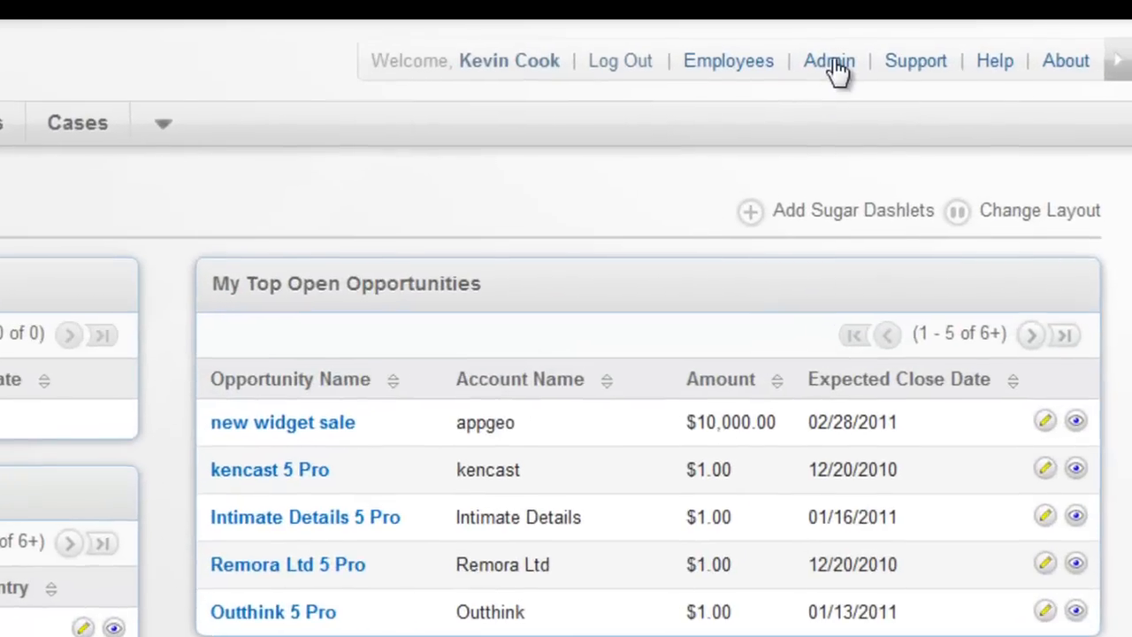
Open the Administration page from the Admin header link
{"action": "left_click", "coordinate": [829, 60]}
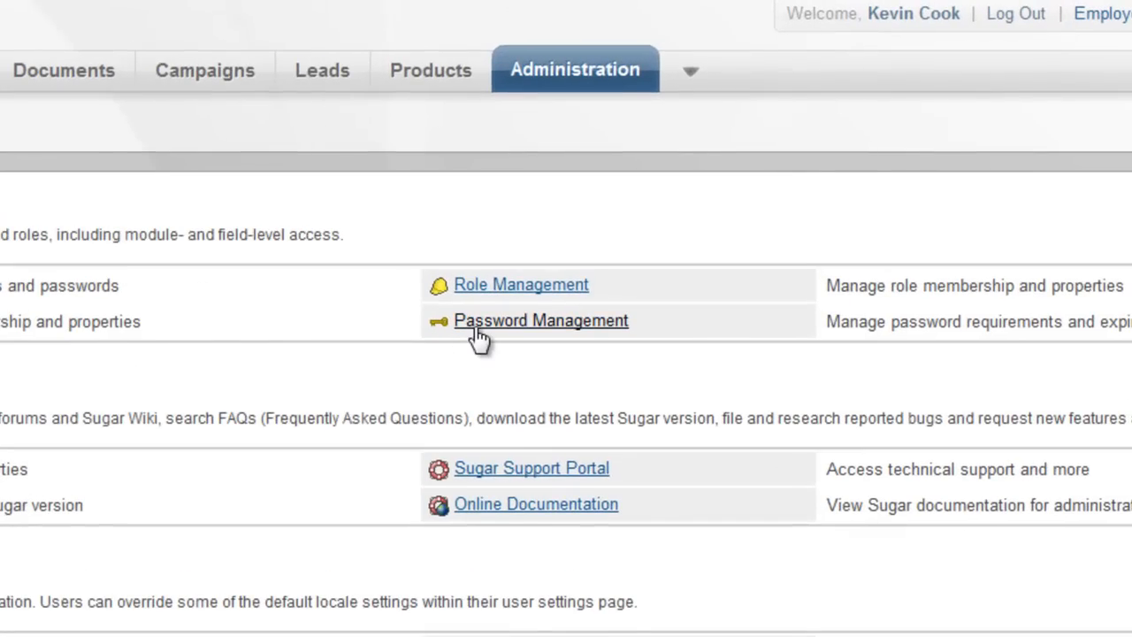
{"action": "left_click", "coordinate": [541, 320]}
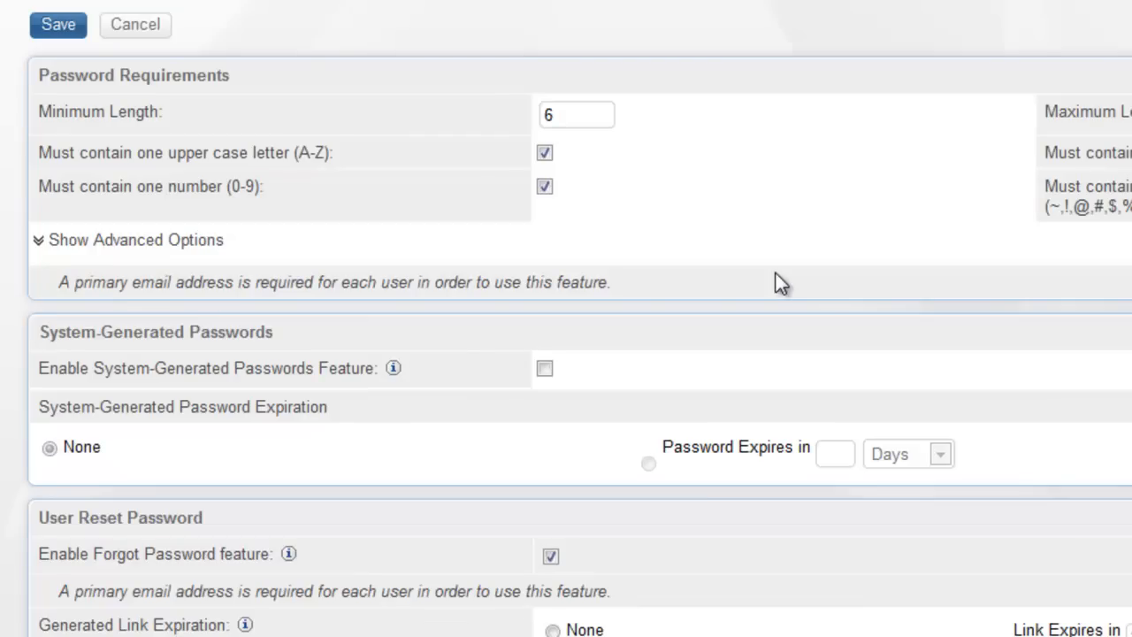
{"action": "double_click", "coordinate": [50, 331]}
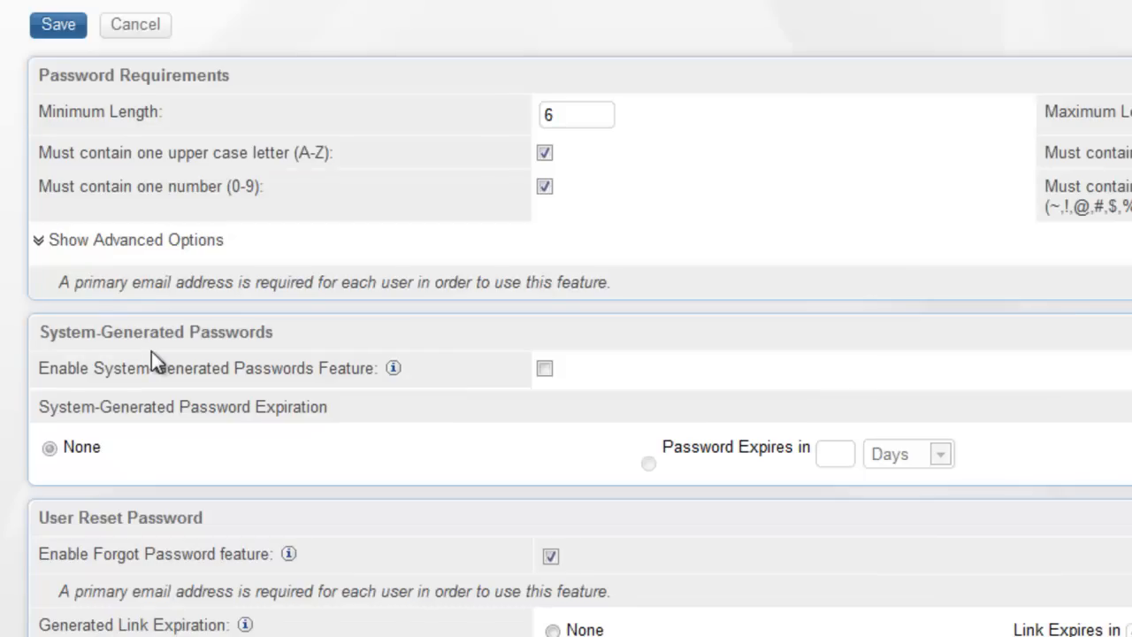
{"action": "mouse_move", "coordinate": [544, 350]}
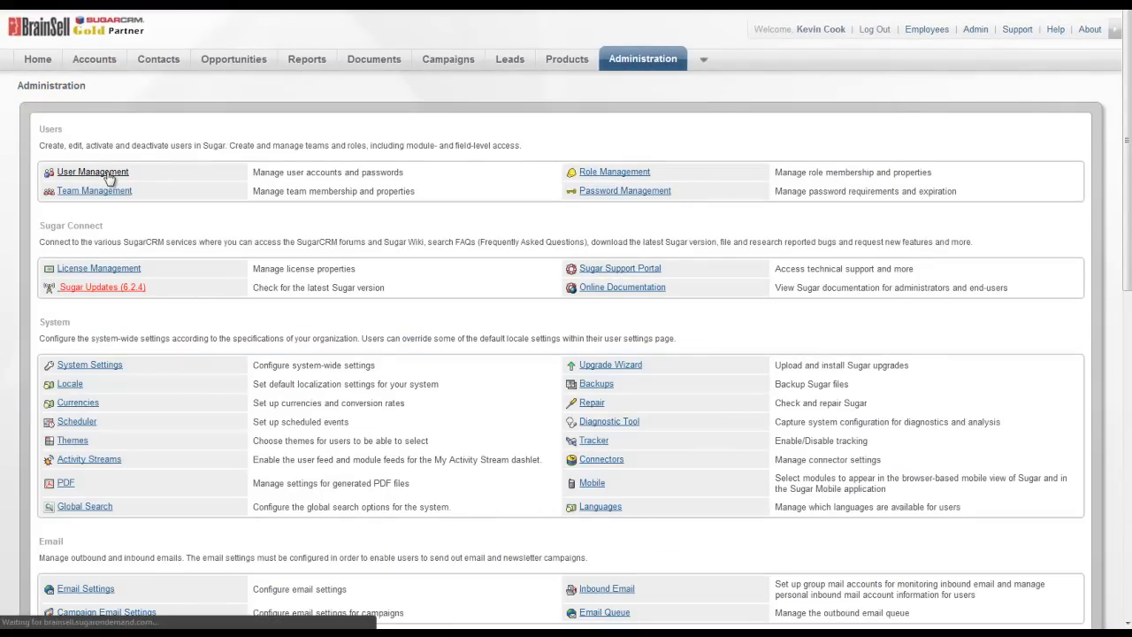
Edit John Doe's user record from User Management and show the Password tab
{"action": "left_click", "coordinate": [92, 171]}
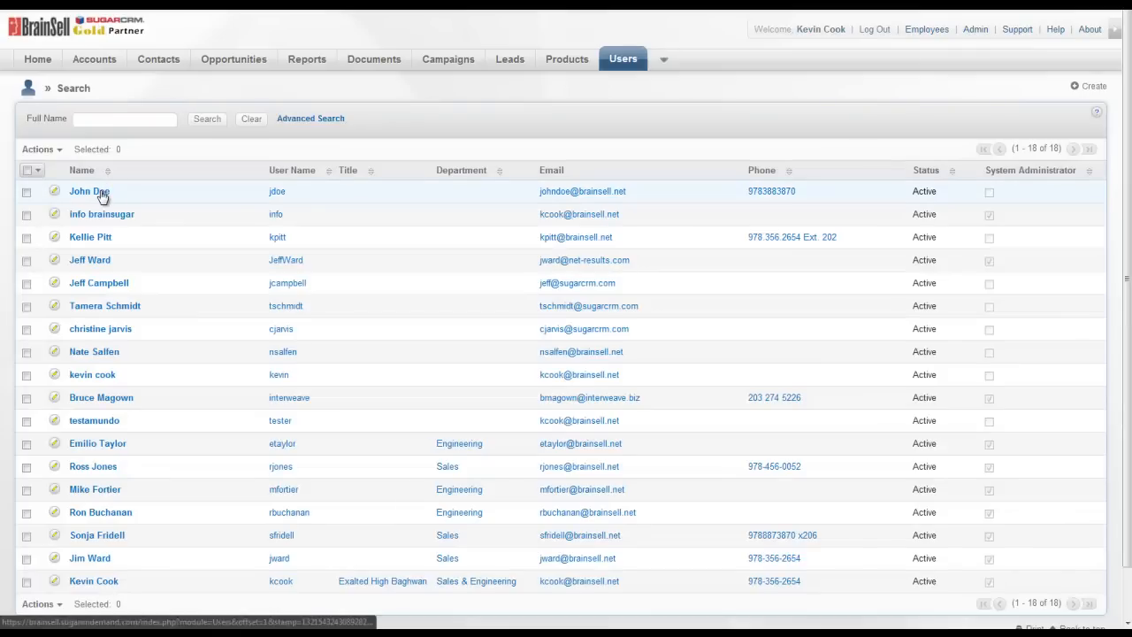
{"action": "left_click", "coordinate": [88, 191]}
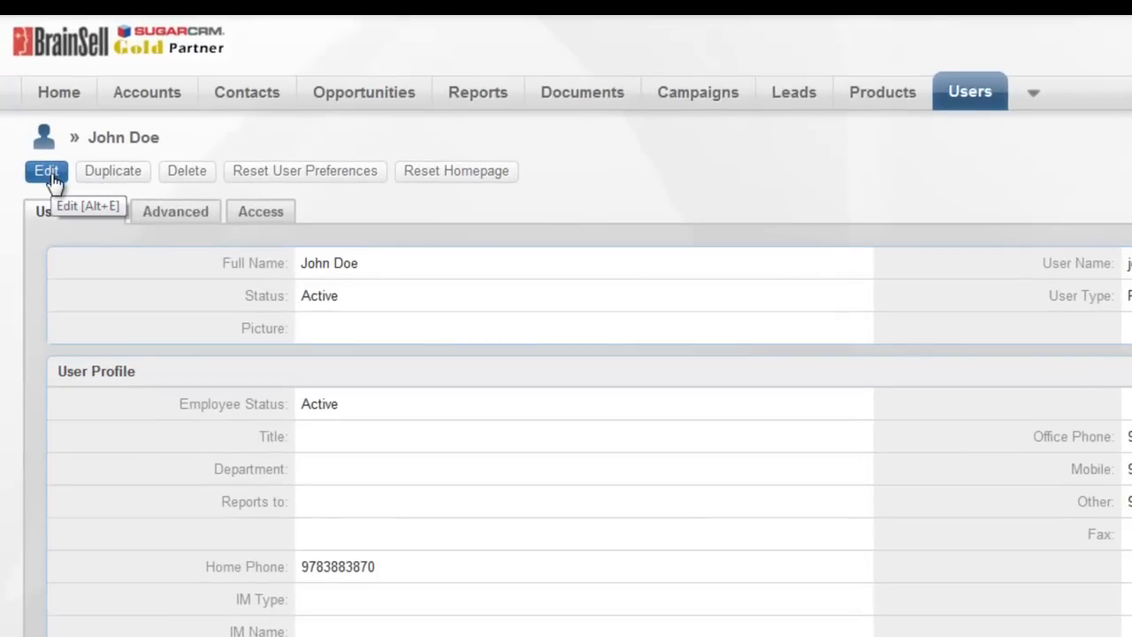
{"action": "left_click", "coordinate": [46, 171]}
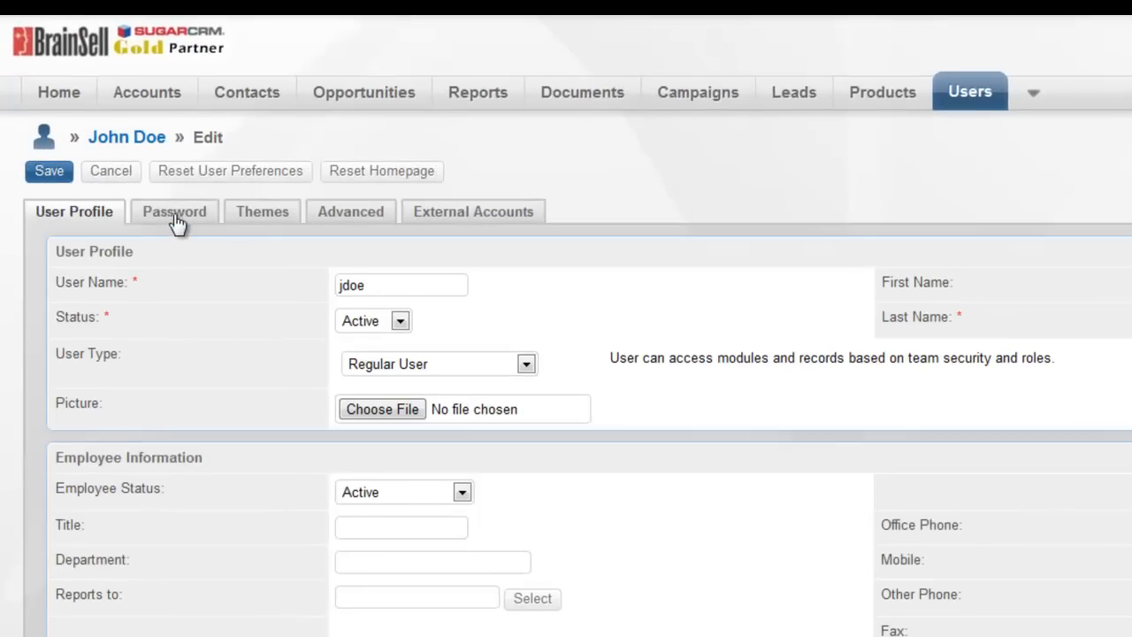
{"action": "left_click", "coordinate": [174, 211]}
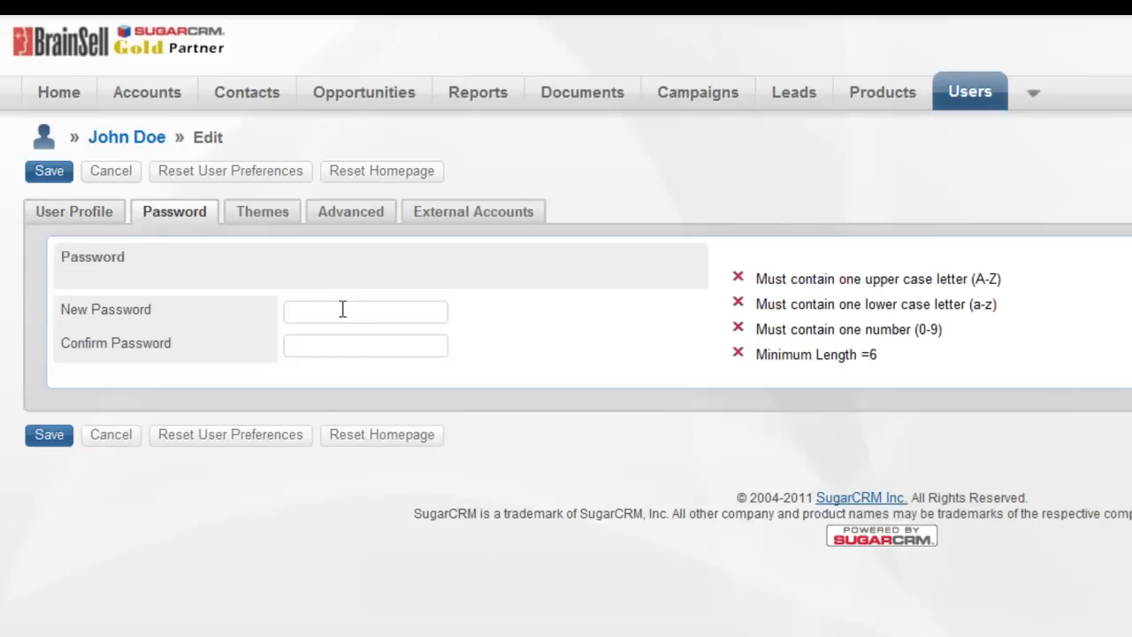
Enter and save a new password for John Doe, dismissing the update notice
{"action": "left_click", "coordinate": [365, 345]}
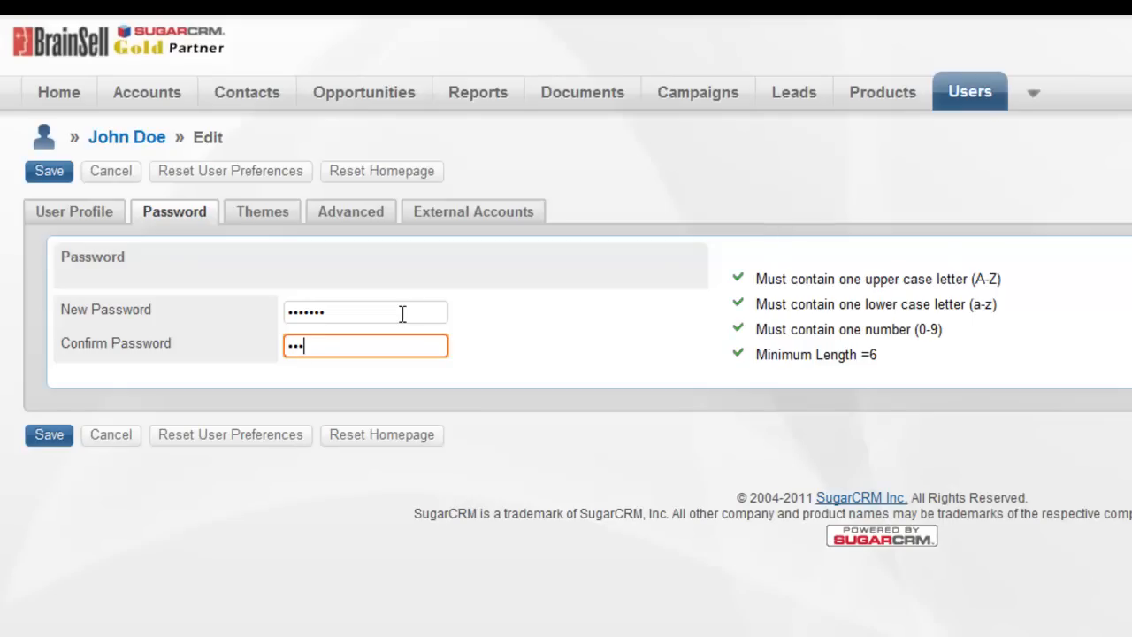
{"action": "type", "text": "••••"}
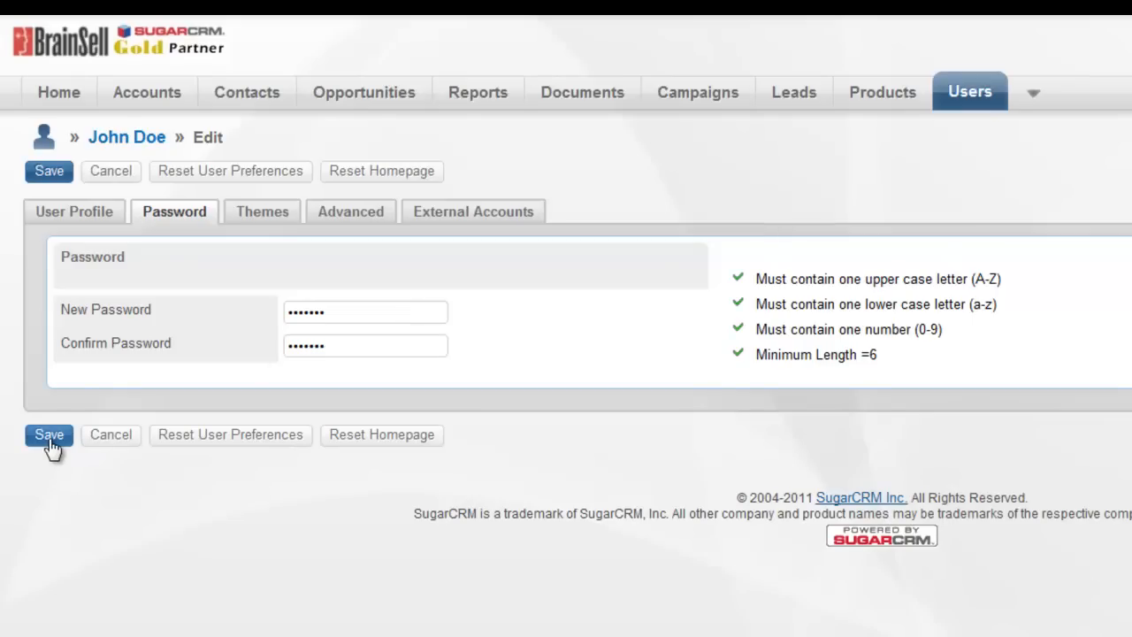
{"action": "left_click", "coordinate": [49, 434]}
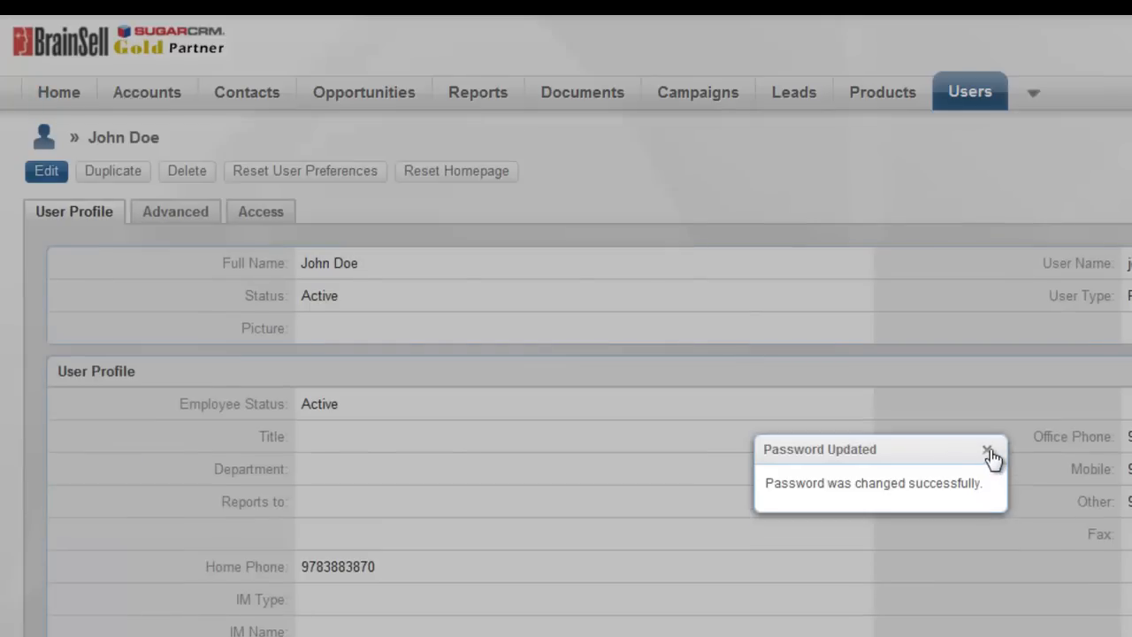
{"action": "left_click", "coordinate": [988, 451]}
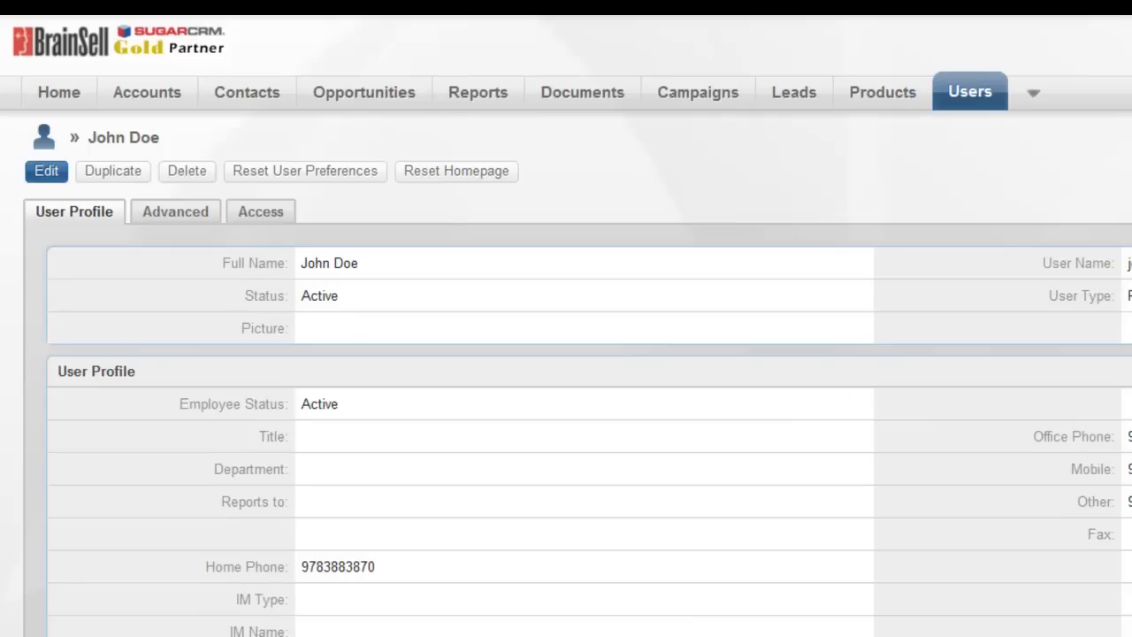
Save the Password Management settings with system-generated passwords enabled
{"action": "left_click", "coordinate": [1033, 91]}
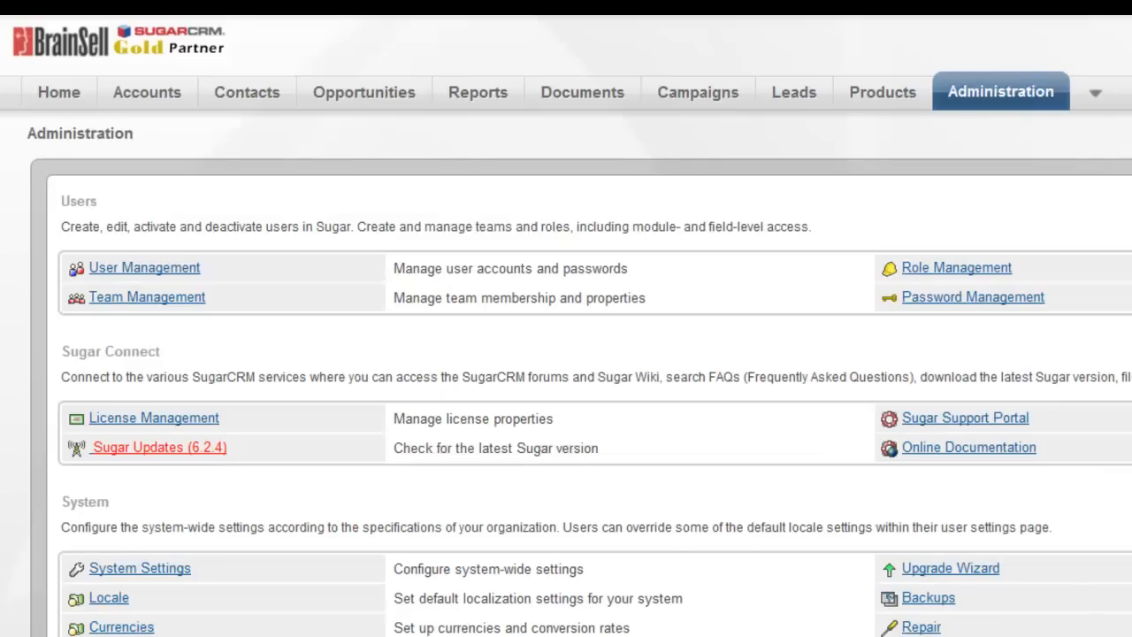
{"action": "mouse_move", "coordinate": [973, 297]}
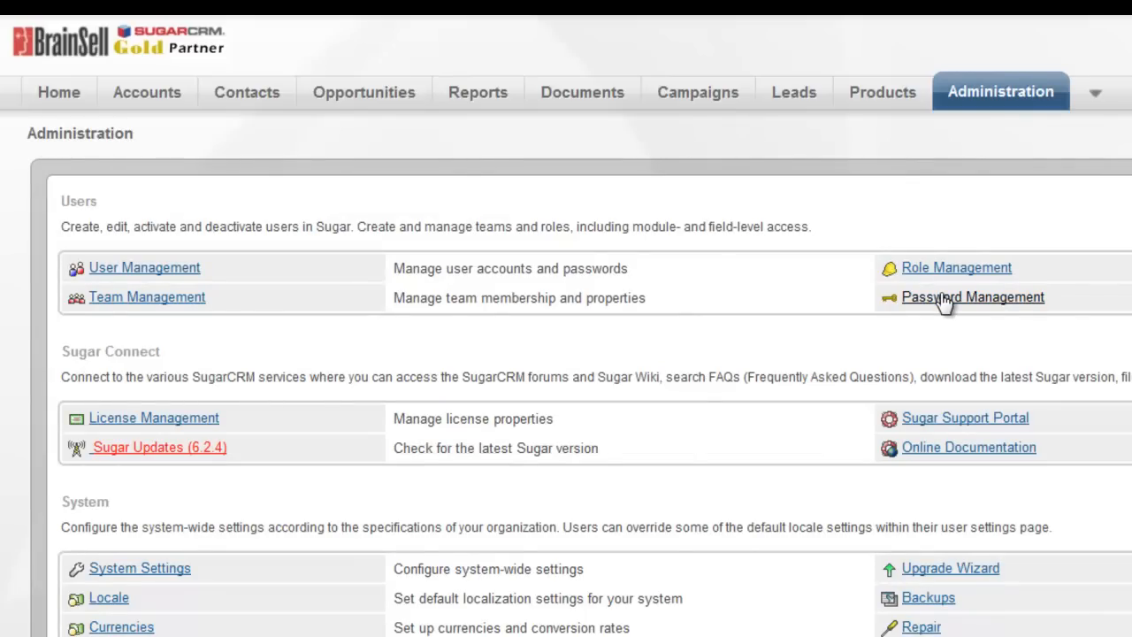
{"action": "left_click", "coordinate": [973, 296]}
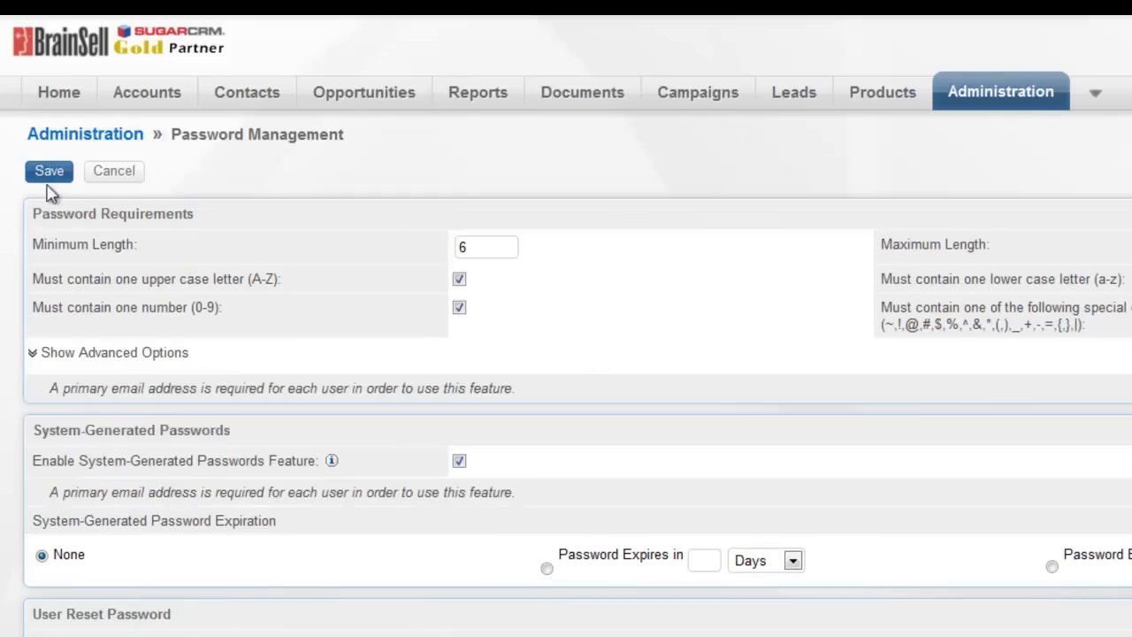
{"action": "mouse_move", "coordinate": [49, 171]}
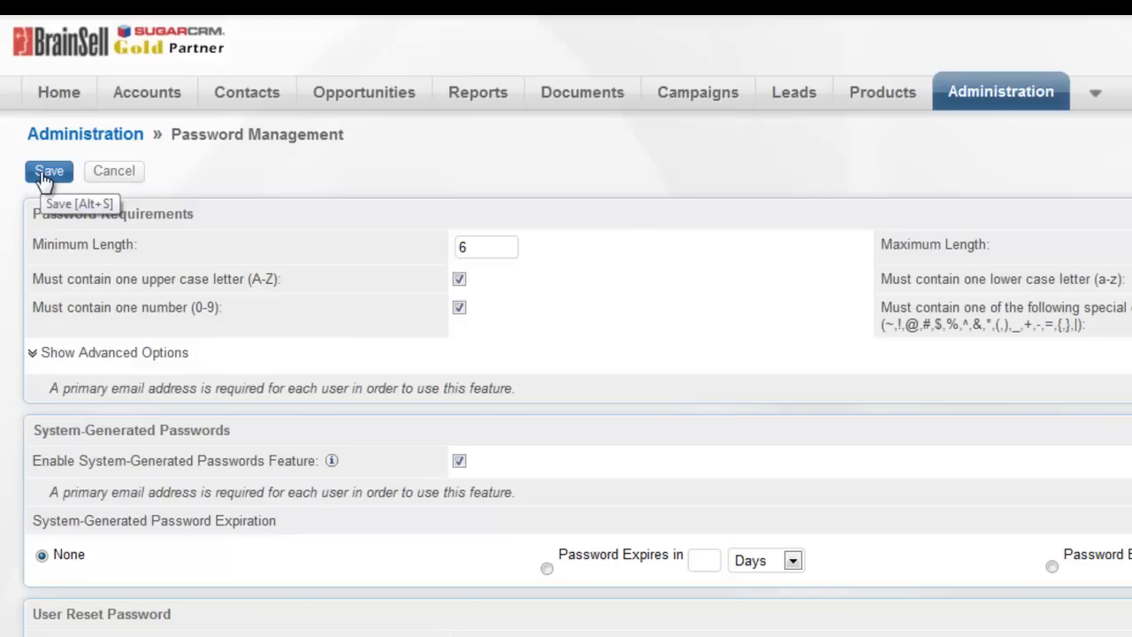
{"action": "left_click", "coordinate": [50, 171]}
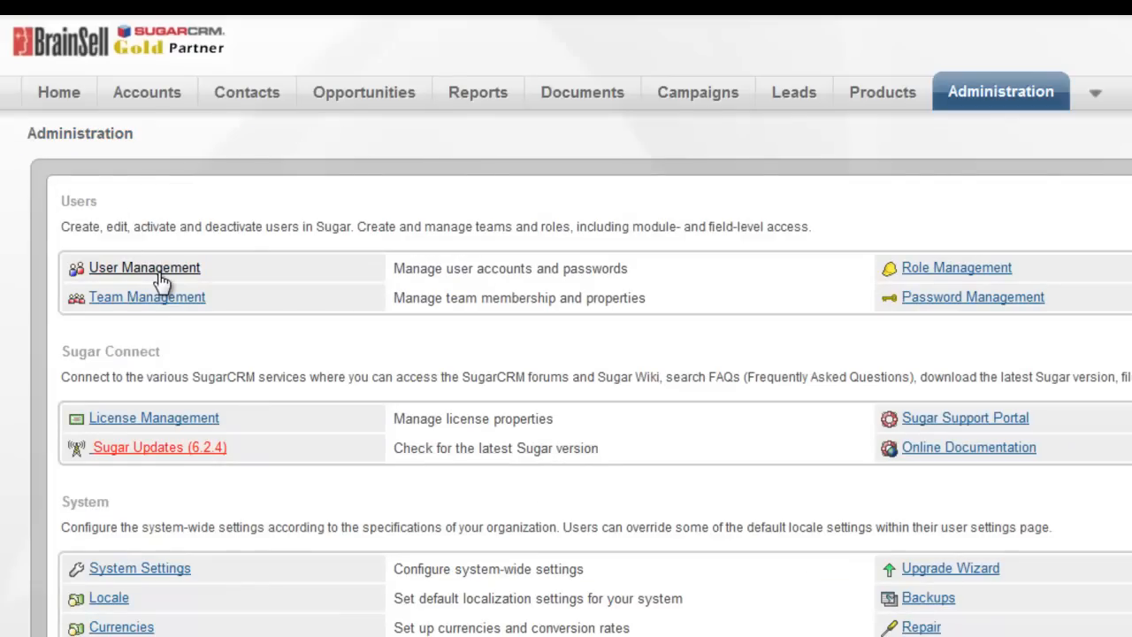
Reset John Doe's password to an emailed system-generated one and close the notice
{"action": "left_click", "coordinate": [144, 267]}
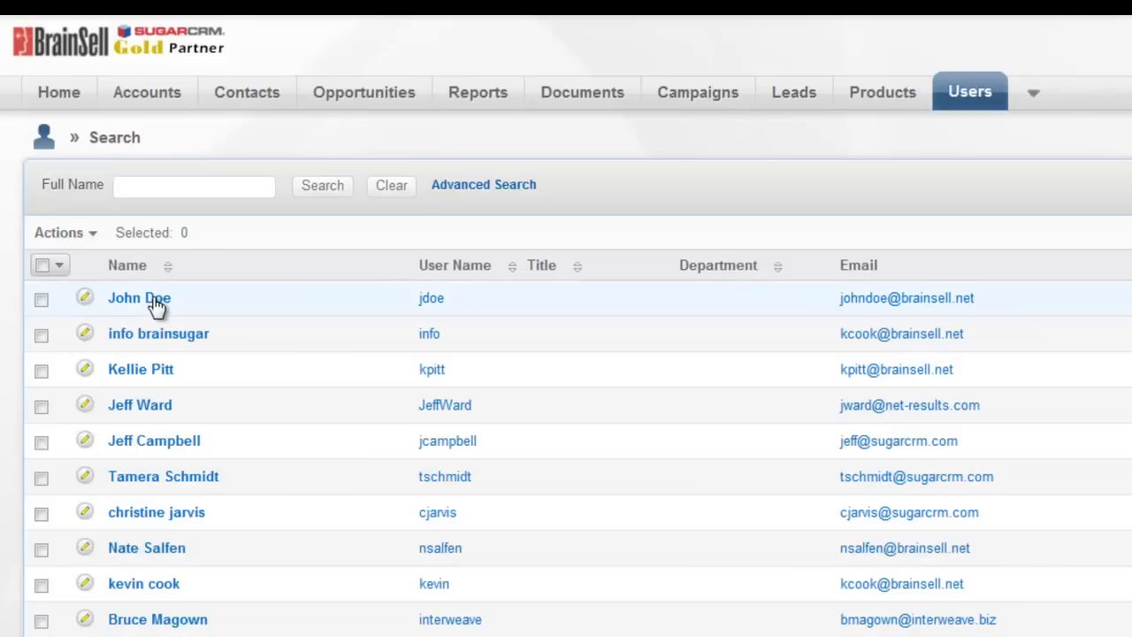
{"action": "left_click", "coordinate": [139, 298]}
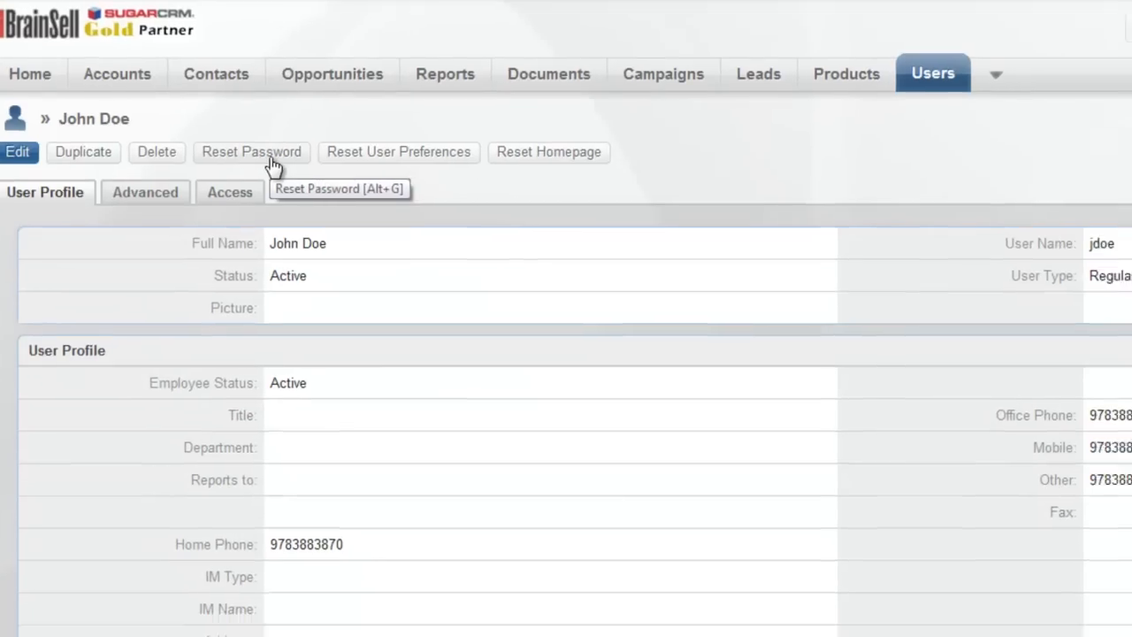
{"action": "left_click", "coordinate": [252, 151]}
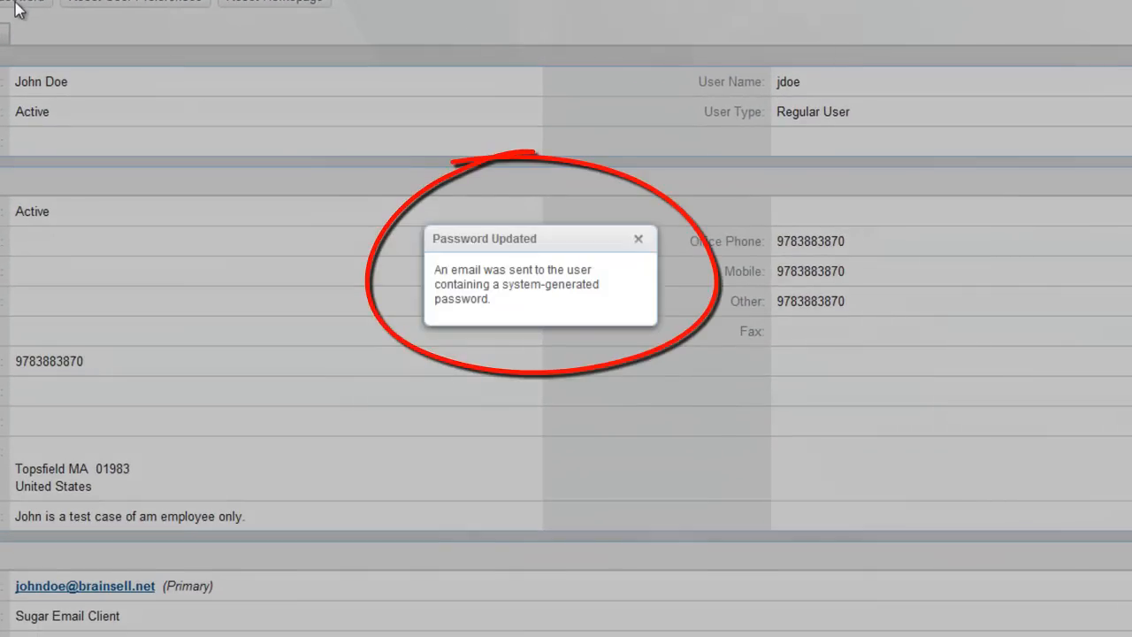
{"action": "mouse_move", "coordinate": [292, 138]}
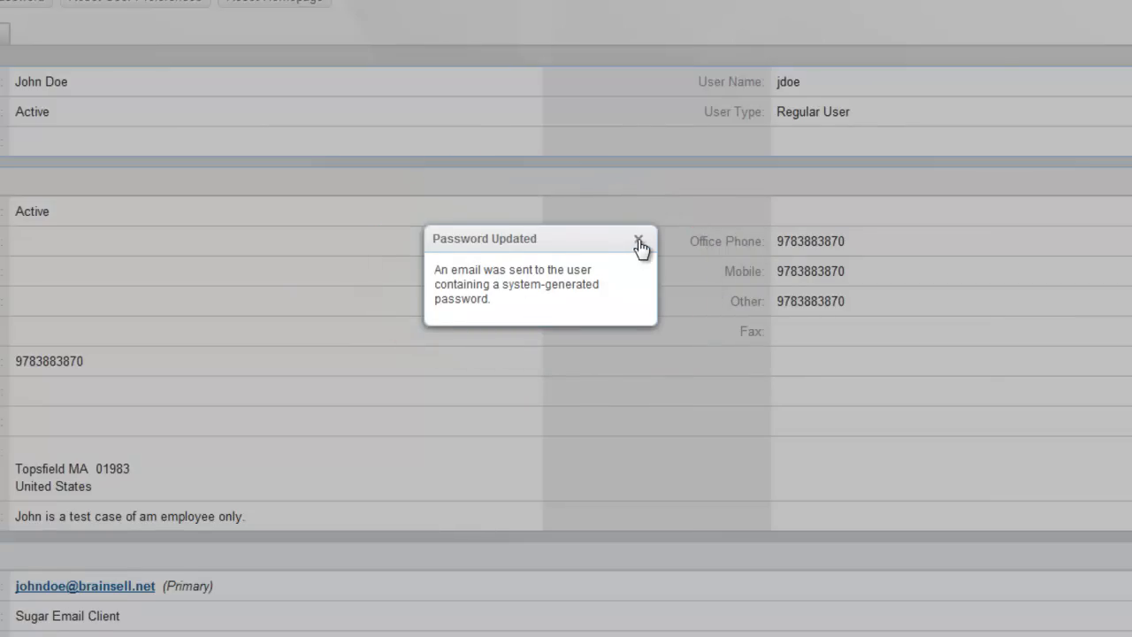
{"action": "left_click", "coordinate": [639, 241]}
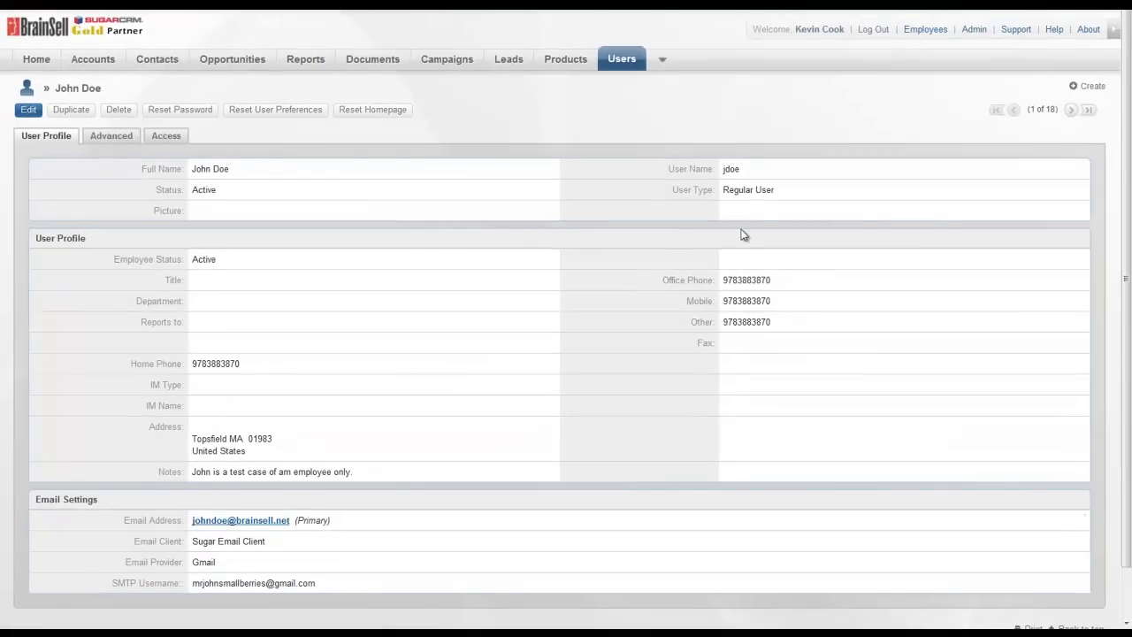
Reopen Password Management and scroll to the enabled Forgot Password feature
{"action": "left_click", "coordinate": [974, 29]}
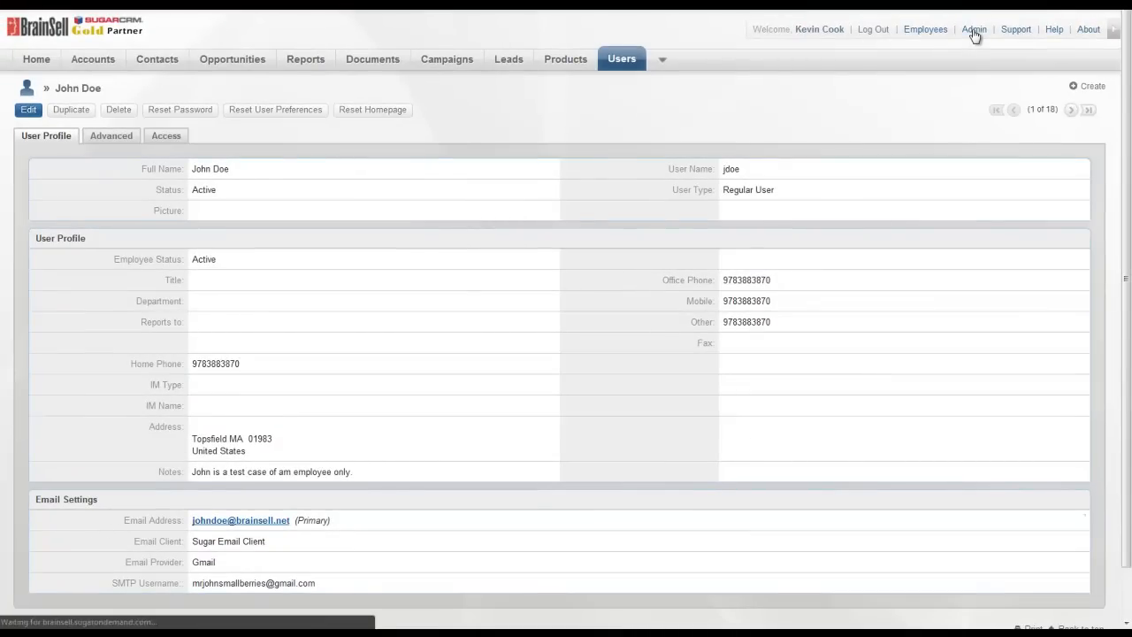
{"action": "left_click", "coordinate": [973, 29]}
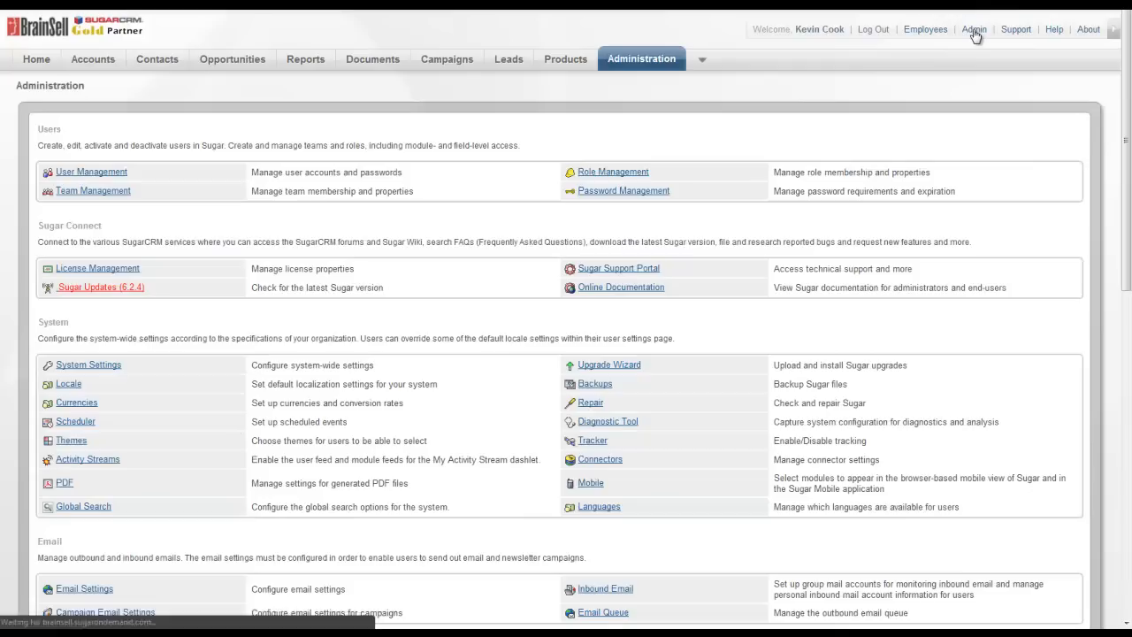
{"action": "mouse_move", "coordinate": [624, 190]}
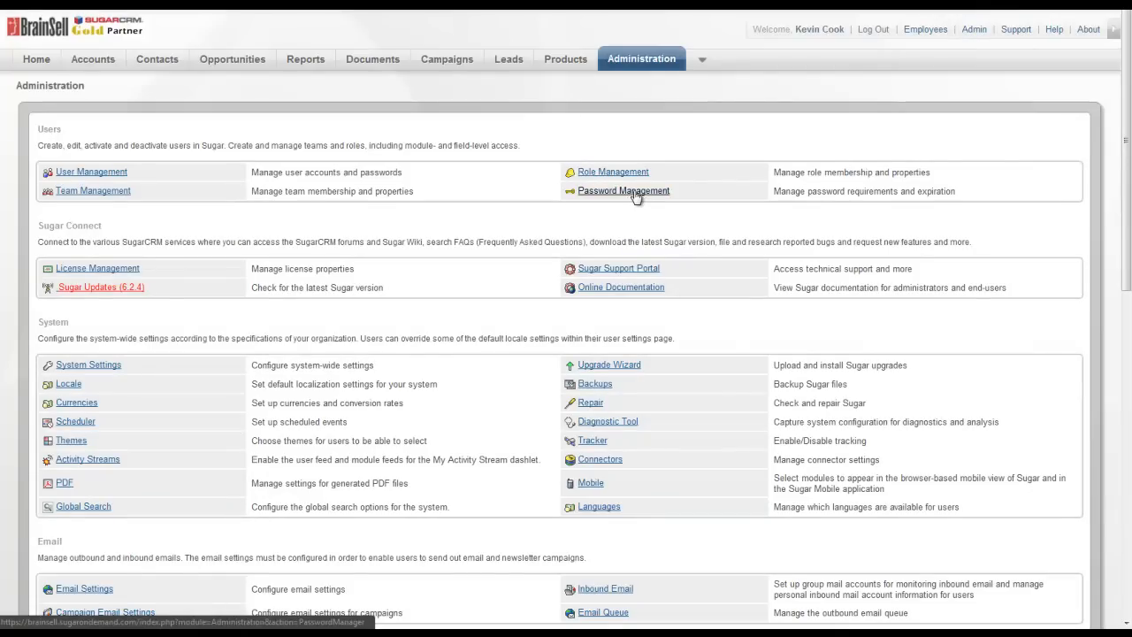
{"action": "left_click", "coordinate": [624, 190]}
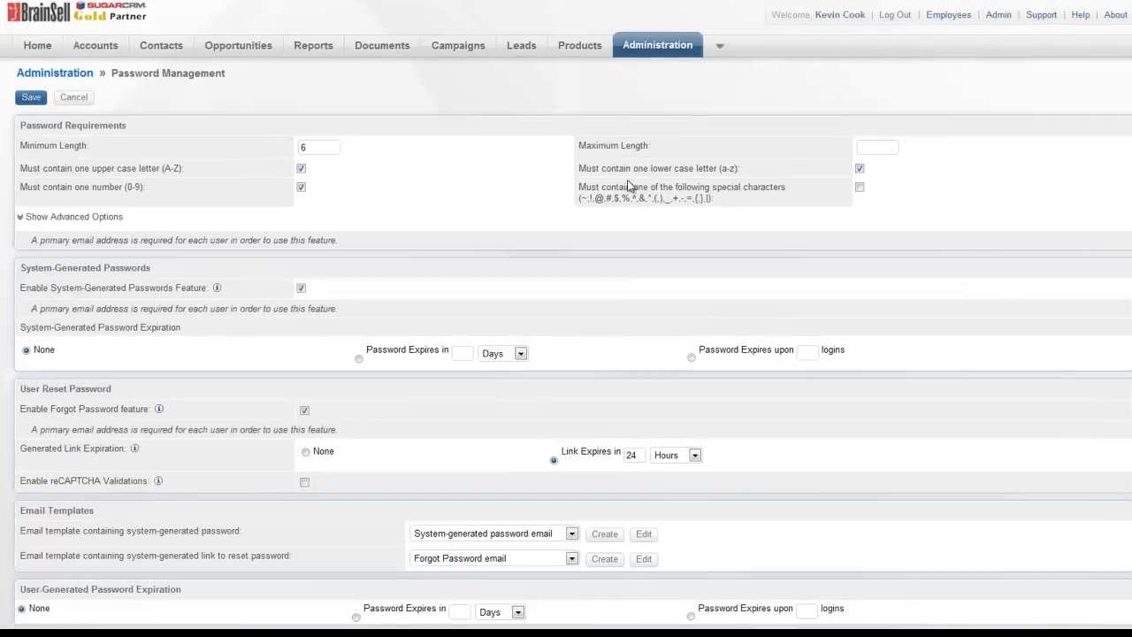
{"action": "scroll", "scroll_direction": "down", "scroll_amount": 3}
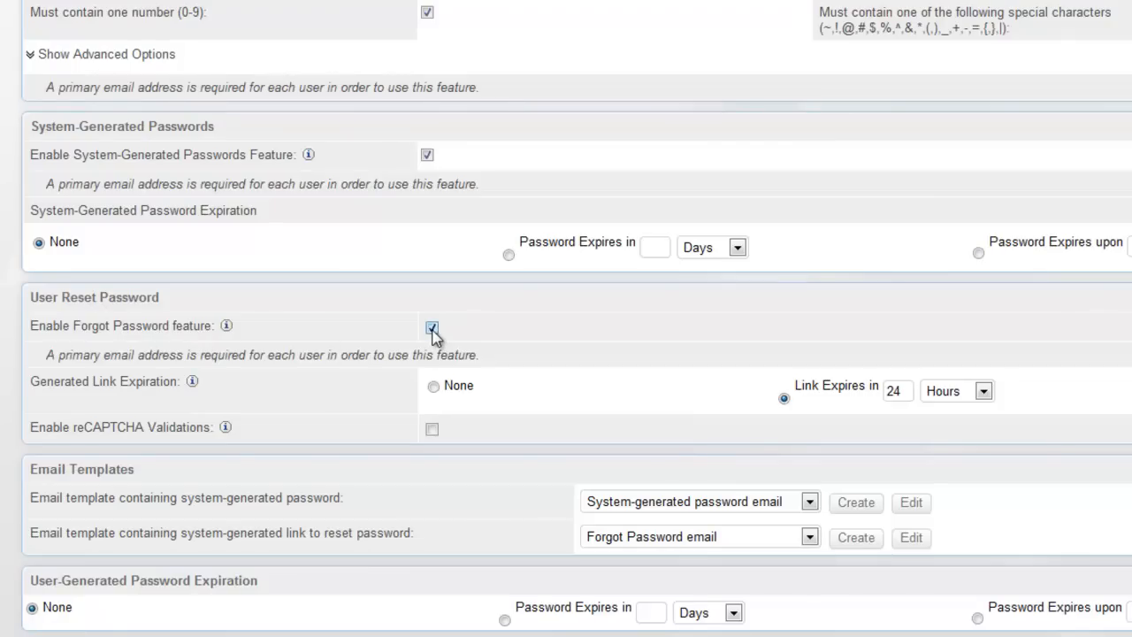
{"action": "mouse_move", "coordinate": [434, 309]}
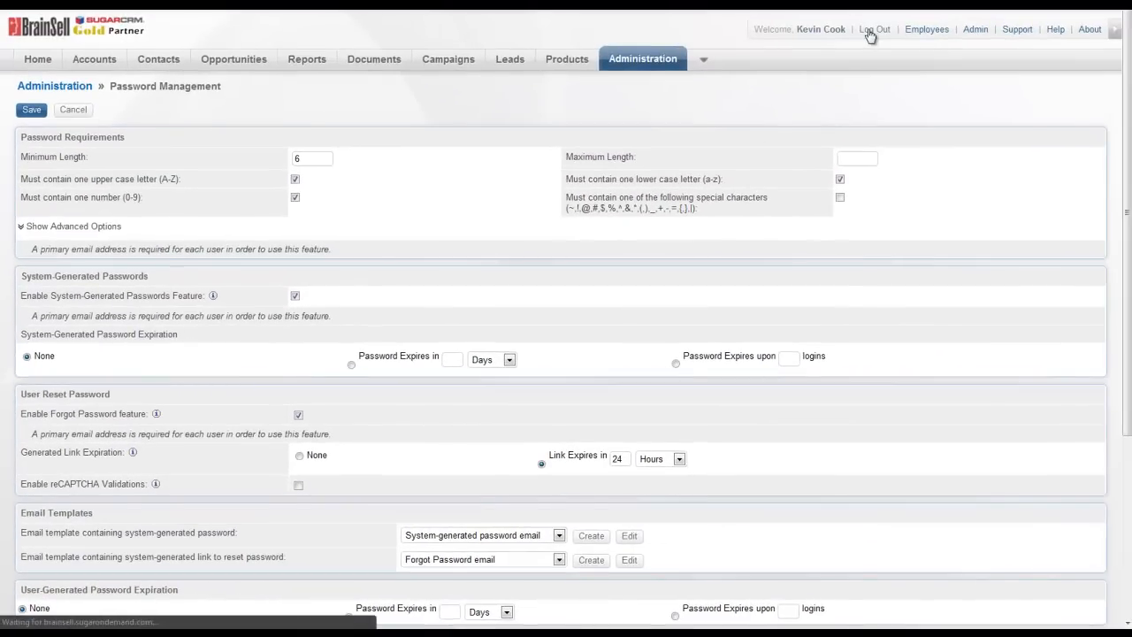
Log out and enter the username and email address in the Forgot Password form
{"action": "left_click", "coordinate": [873, 29]}
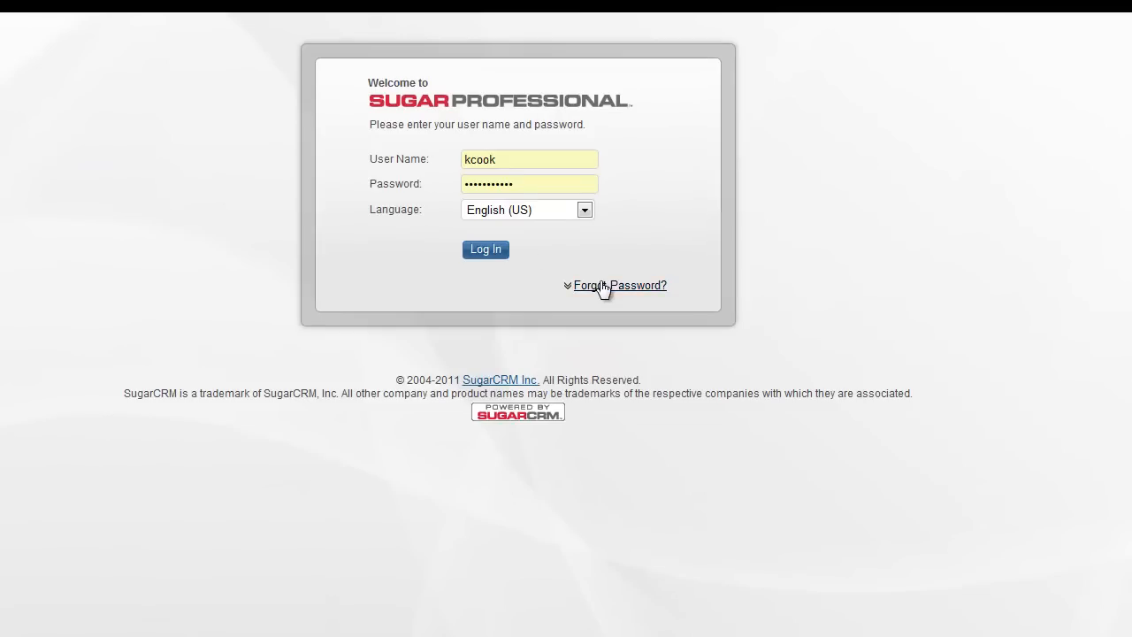
{"action": "left_click", "coordinate": [620, 285]}
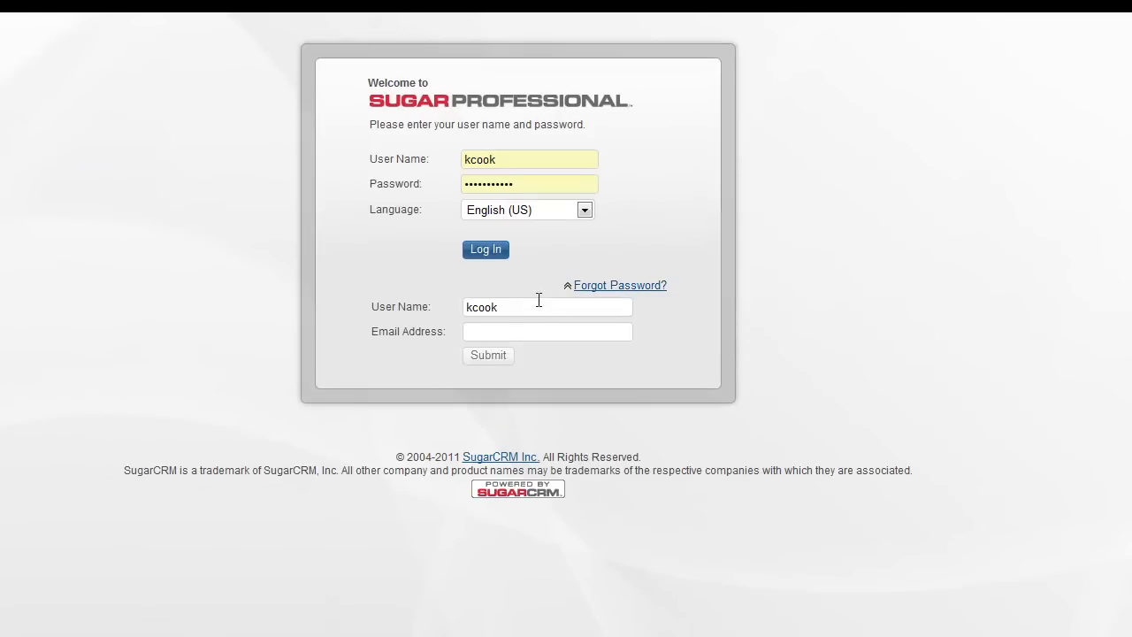
{"action": "left_click", "coordinate": [548, 331]}
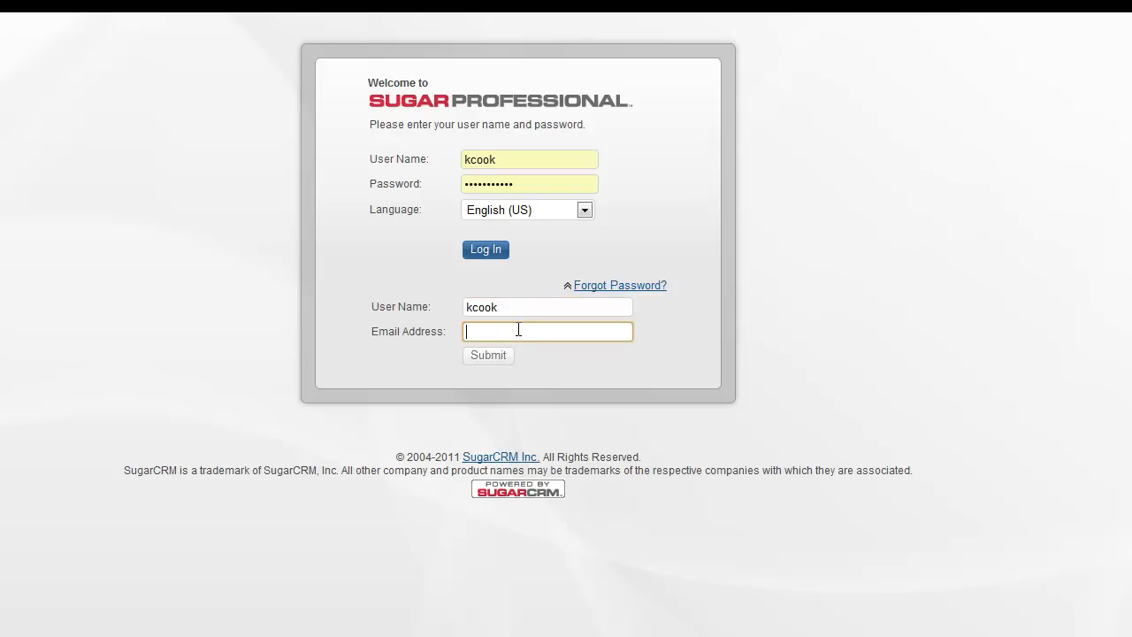
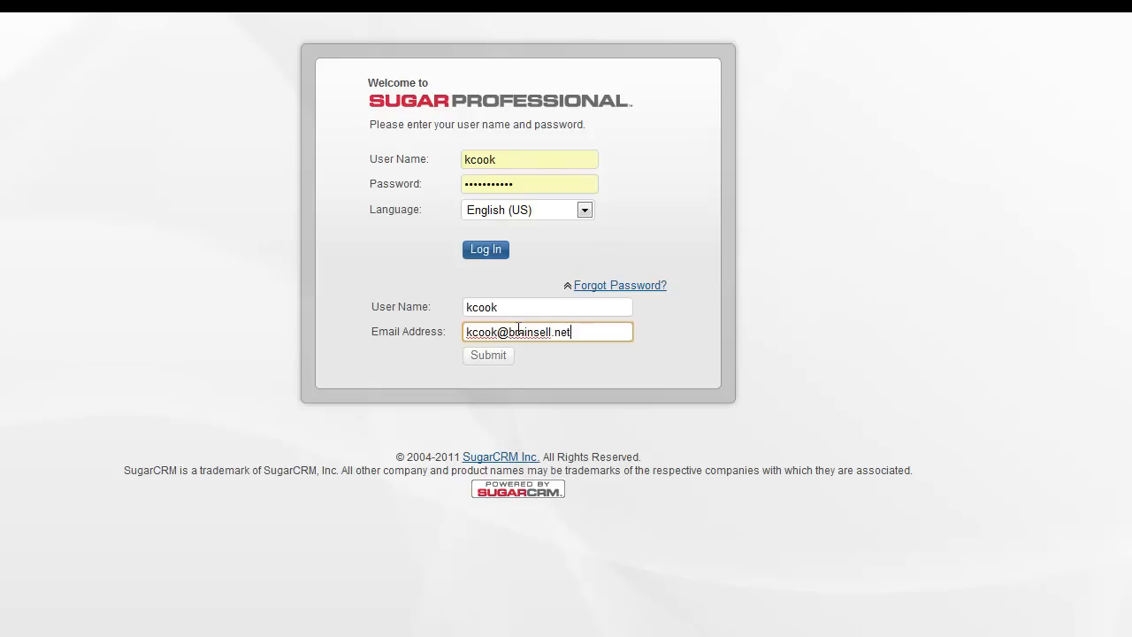
{"action": "mouse_move", "coordinate": [487, 361]}
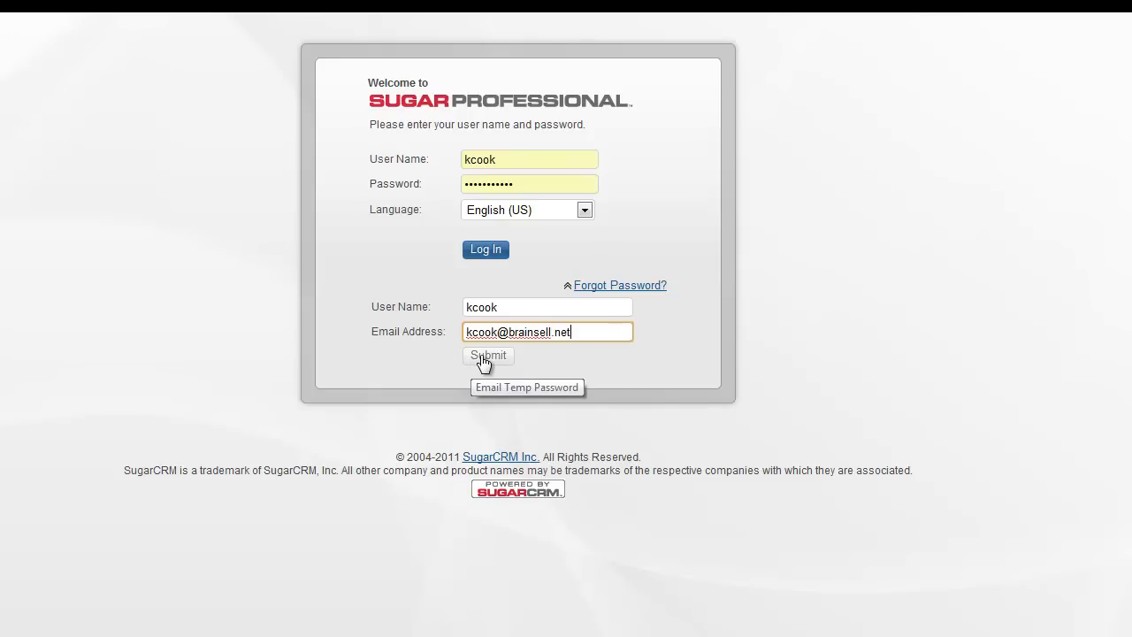
{"action": "mouse_move", "coordinate": [476, 294]}
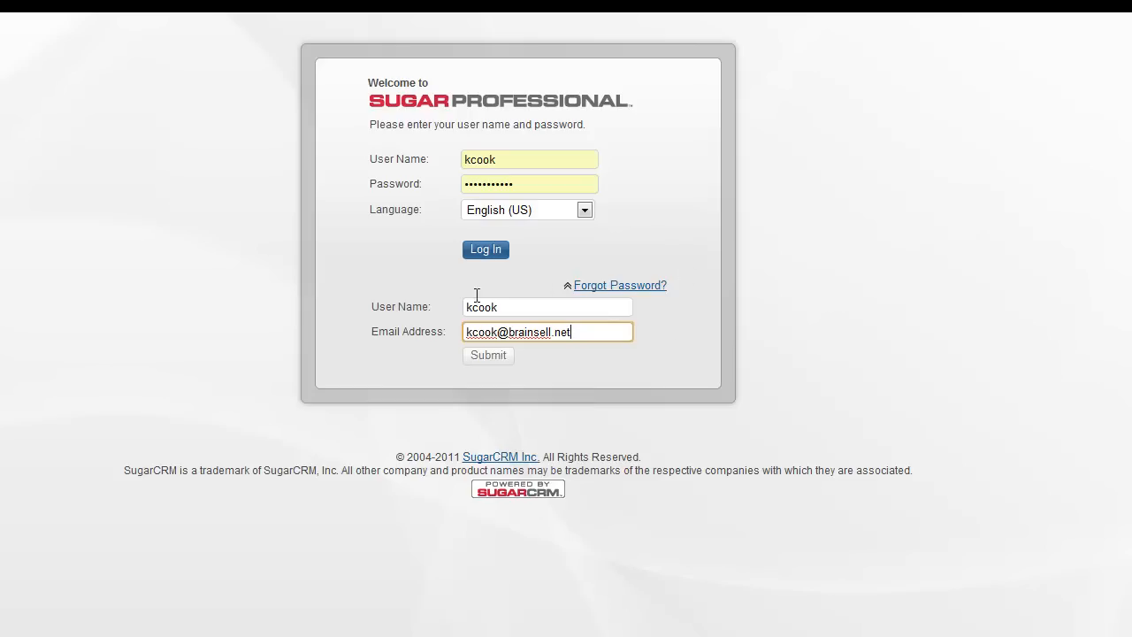
{"action": "mouse_move", "coordinate": [654, 296]}
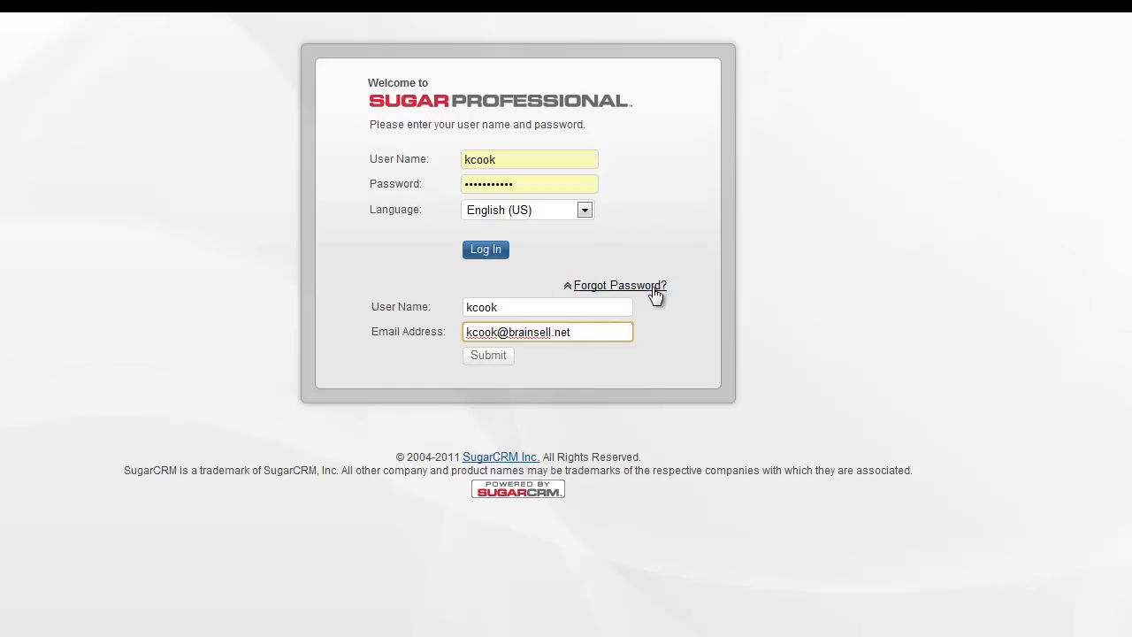
{"action": "mouse_move", "coordinate": [644, 292]}
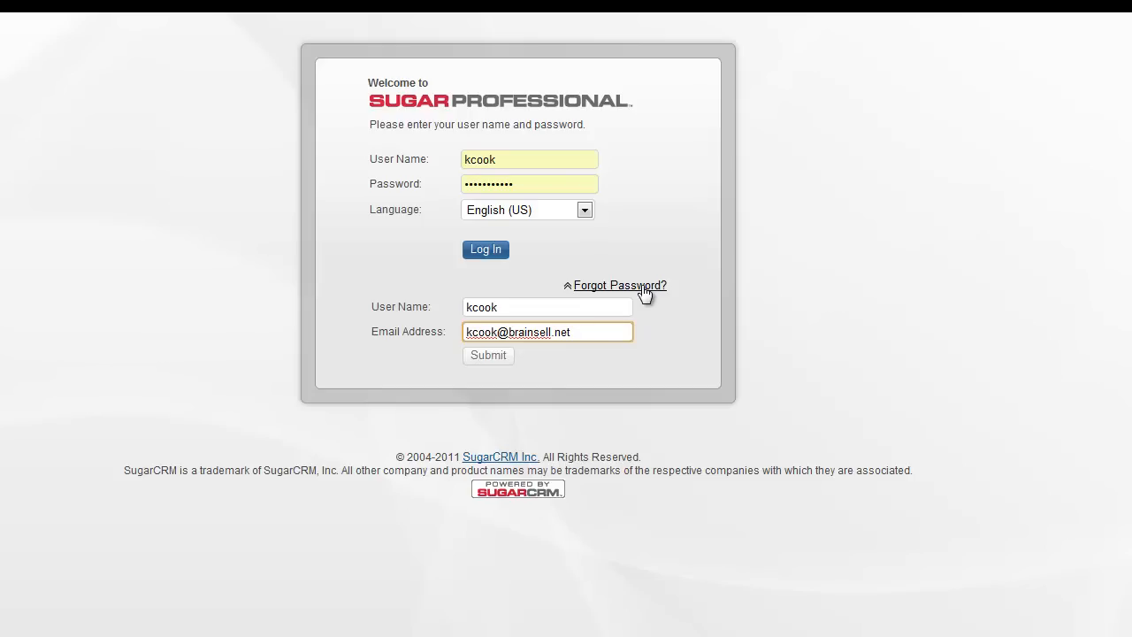